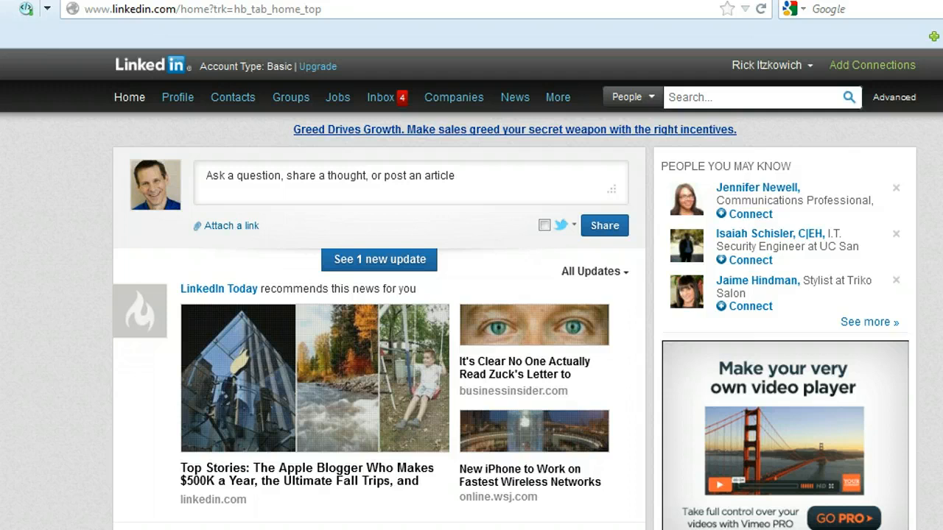
mouse_move(746, 87)
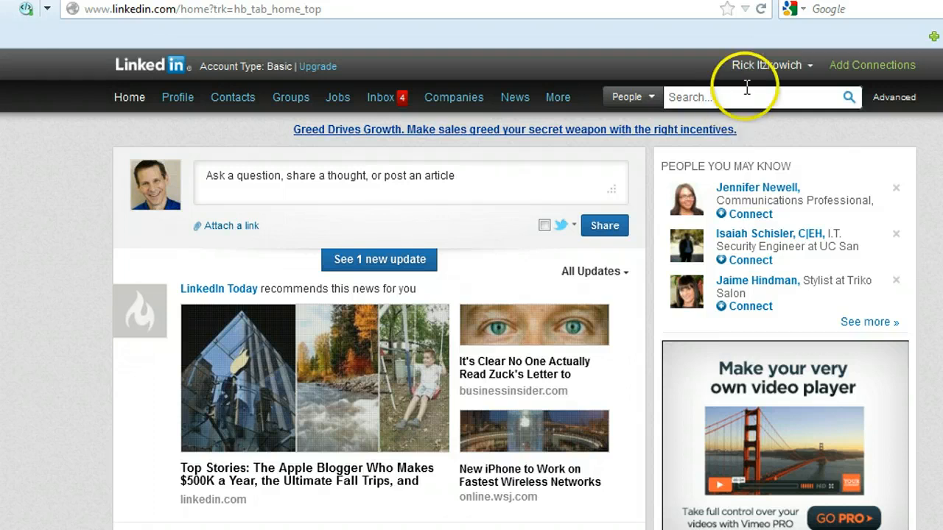
Go to account Settings from the name menu and sign in with the prefilled credentials
left_click(770, 65)
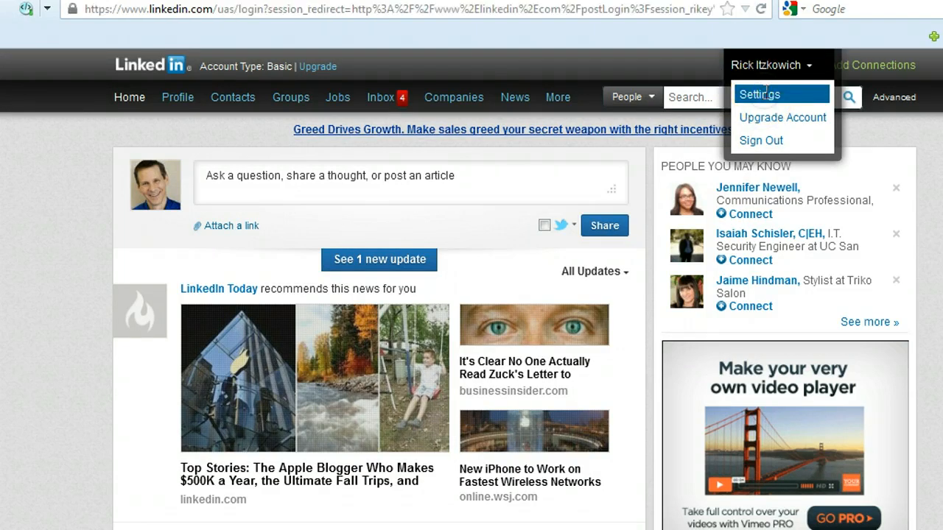
left_click(760, 140)
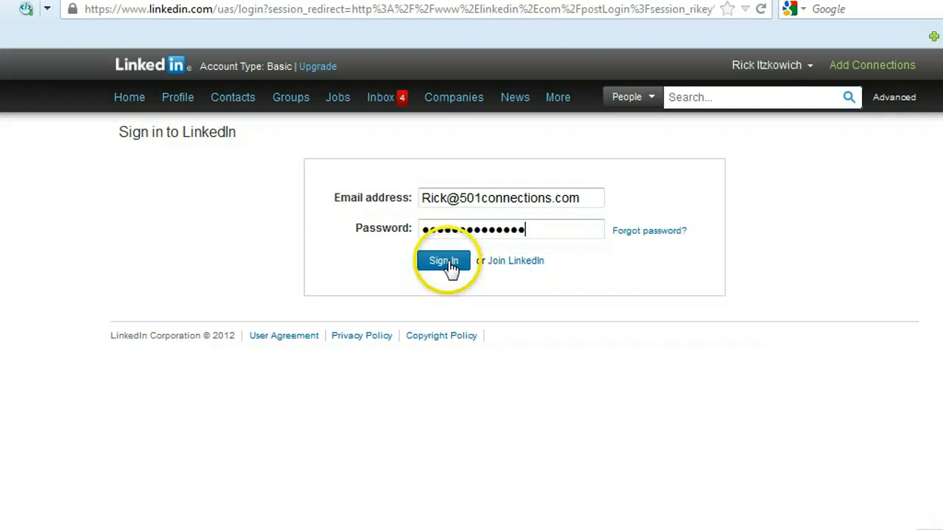
left_click(443, 260)
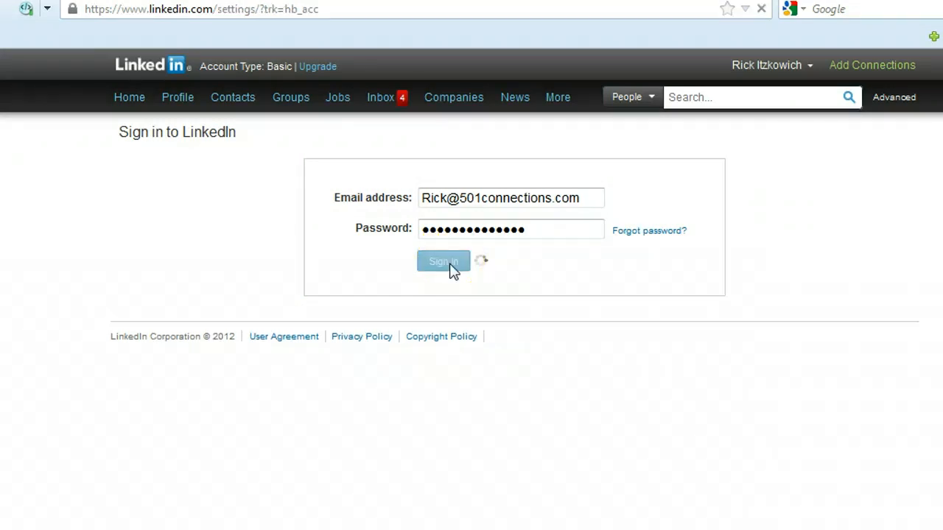
Show the Email Preferences section of the settings page
left_click(442, 262)
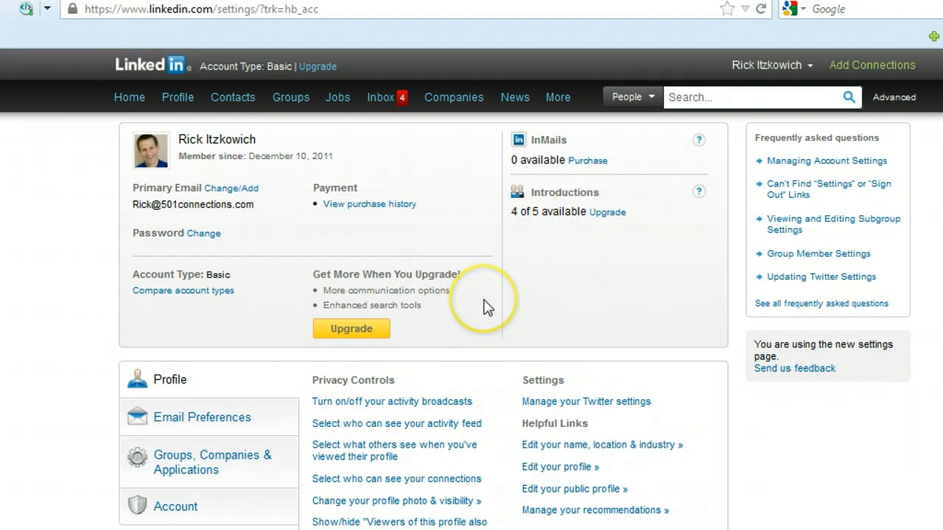
scroll("down", 3)
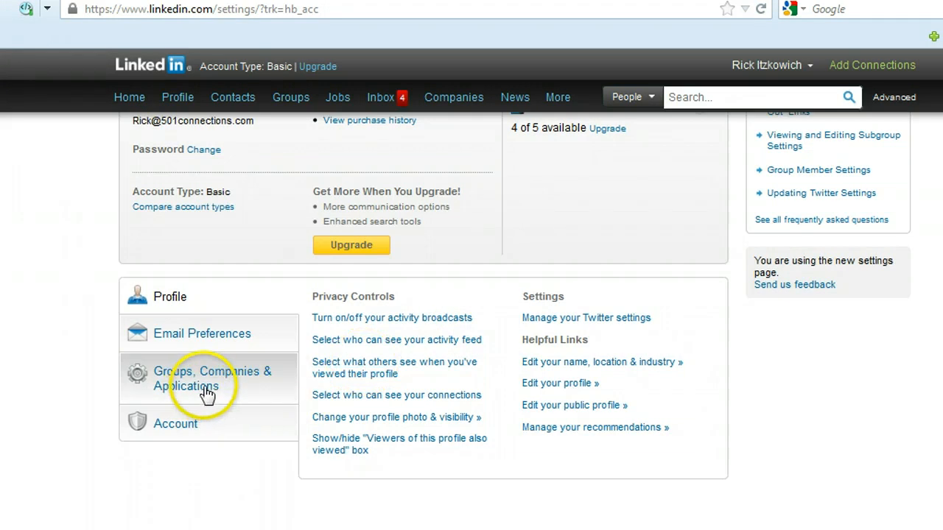
mouse_move(234, 347)
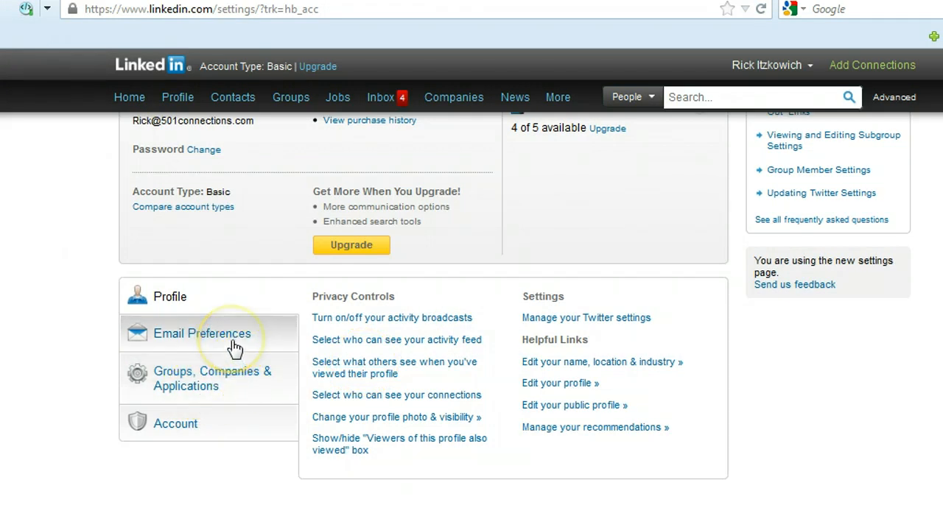
left_click(202, 333)
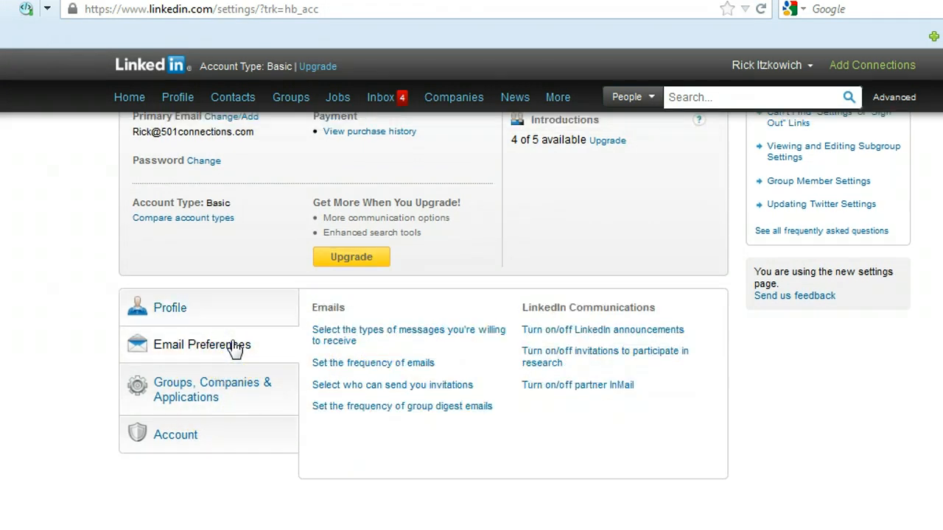
mouse_move(375, 368)
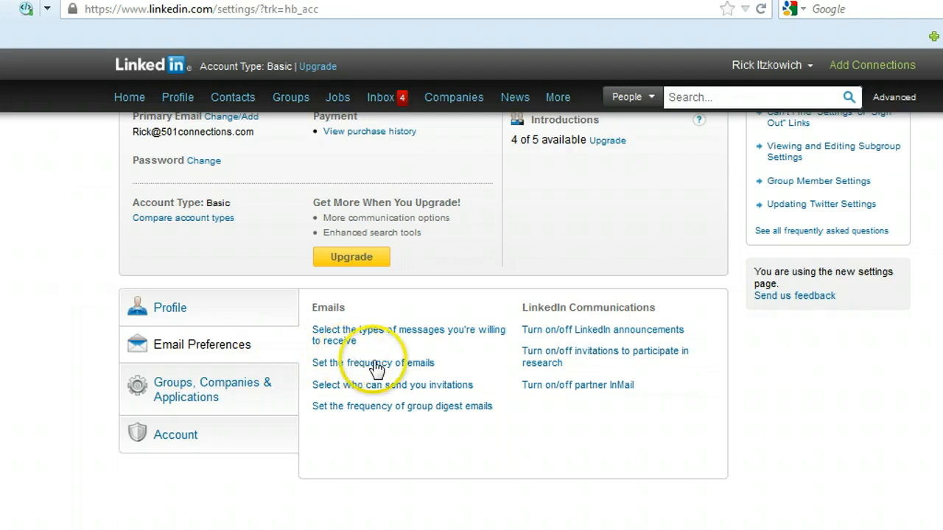
In 'Set the frequency of emails', choose Weekly Digest Email for Network updates
left_click(374, 362)
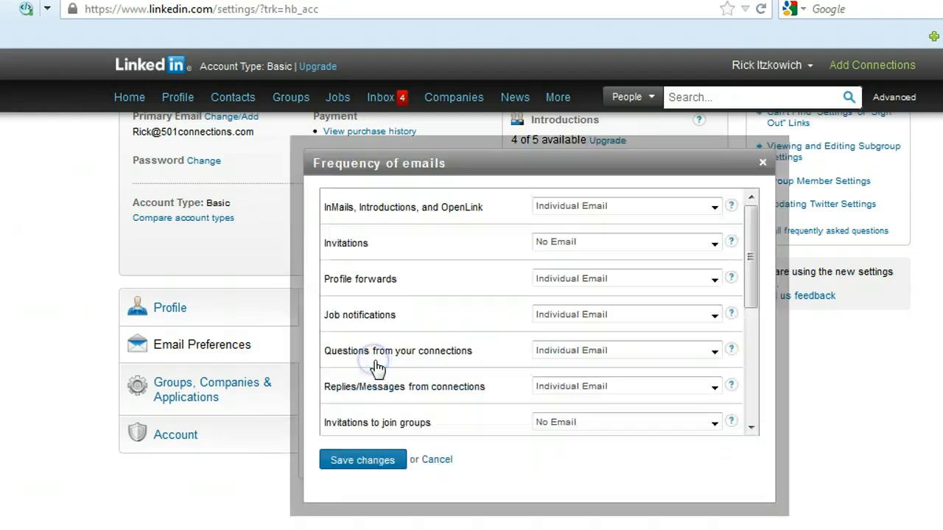
mouse_move(454, 266)
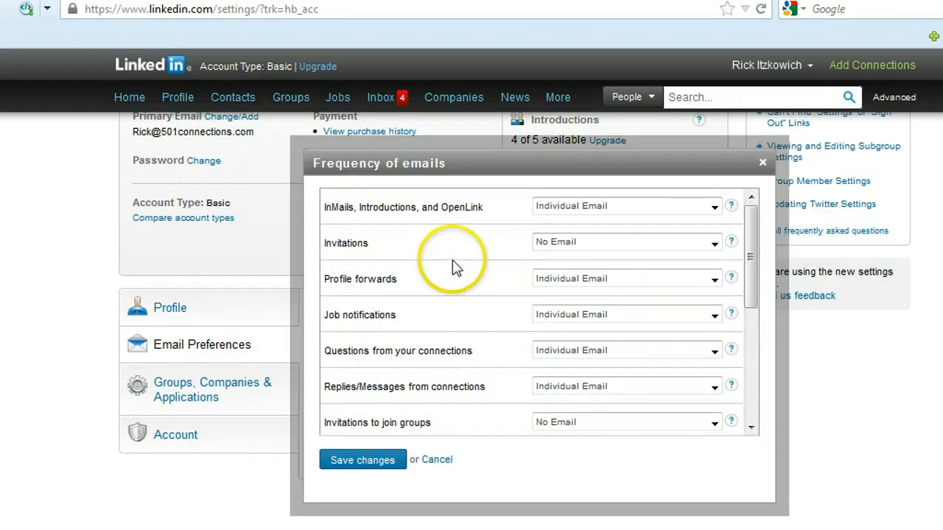
mouse_move(486, 221)
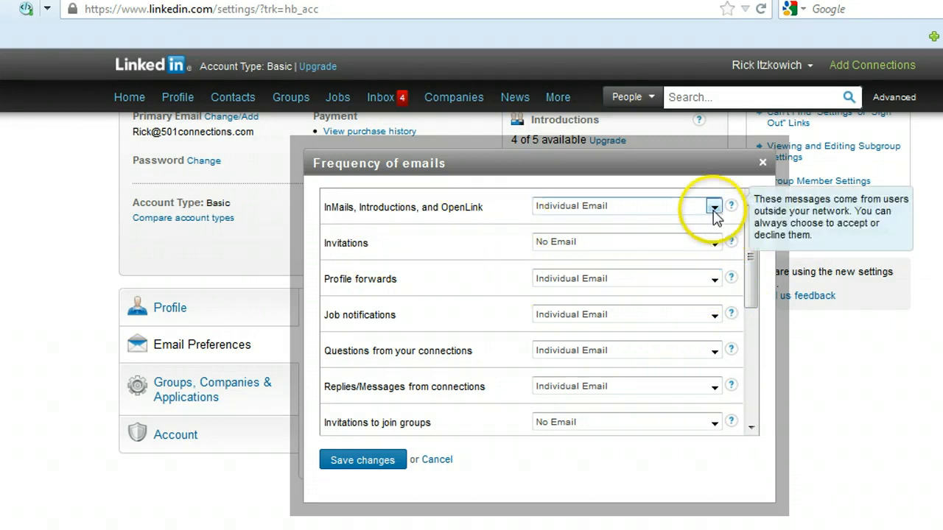
left_click(714, 206)
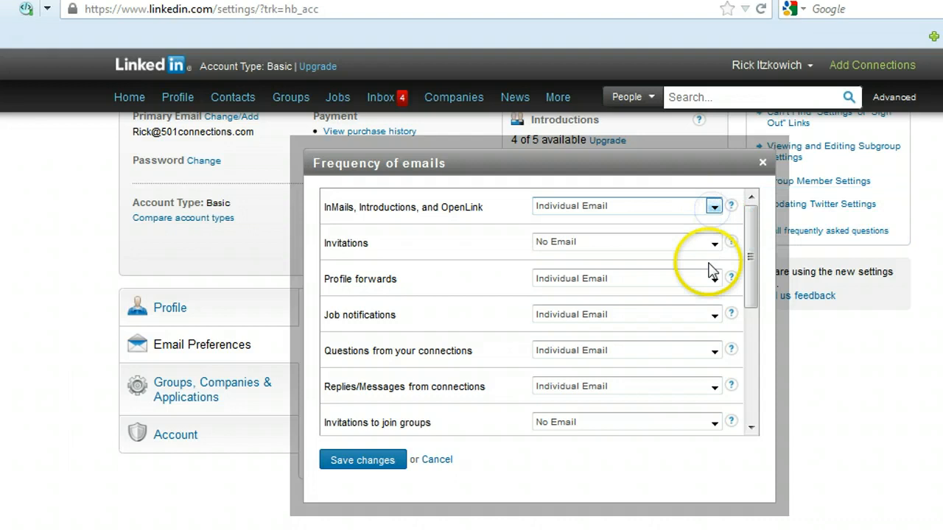
scroll("down", 3)
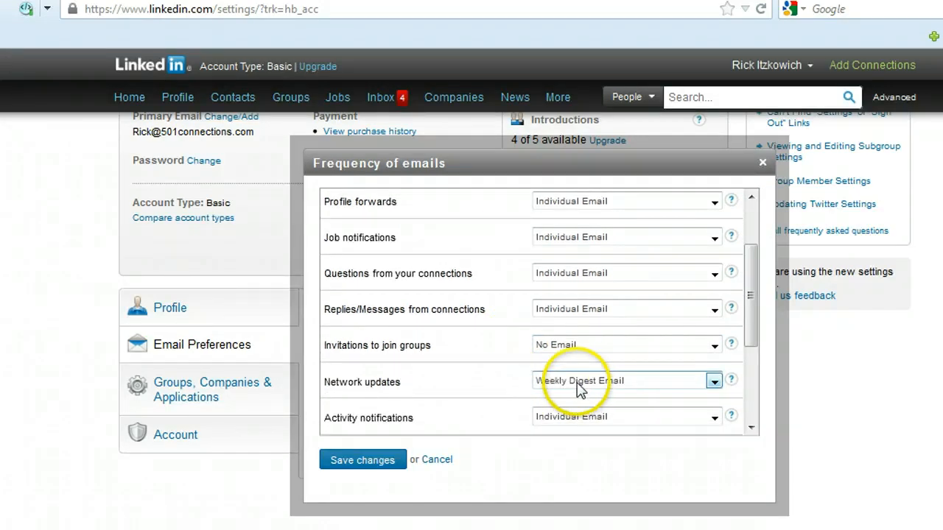
left_click(713, 380)
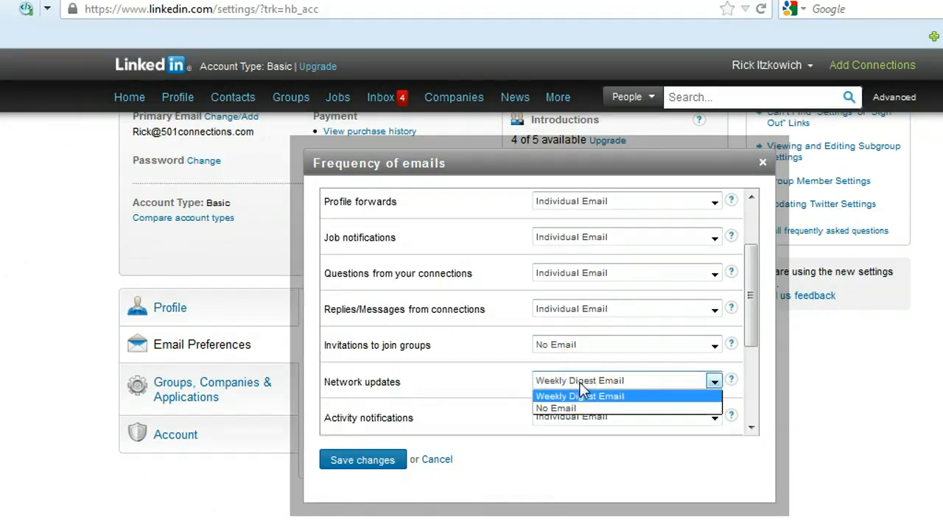
left_click(579, 396)
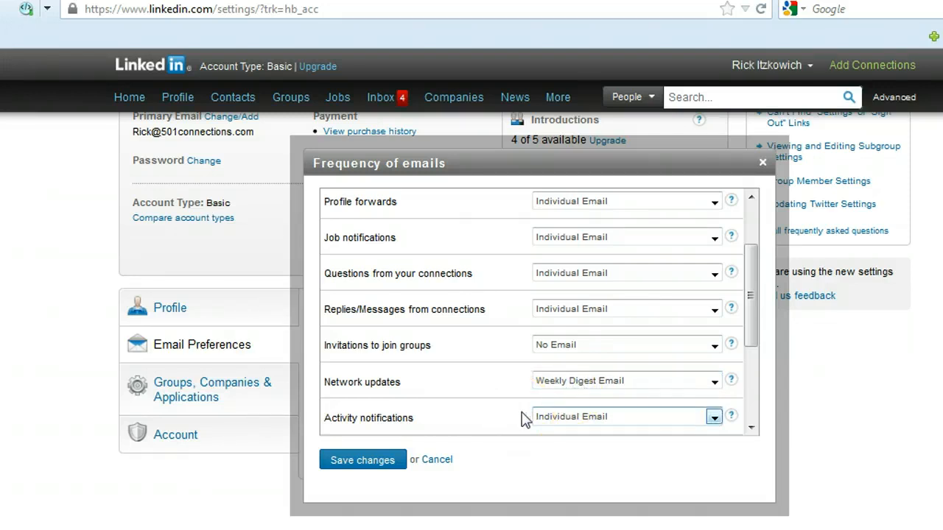
mouse_move(531, 420)
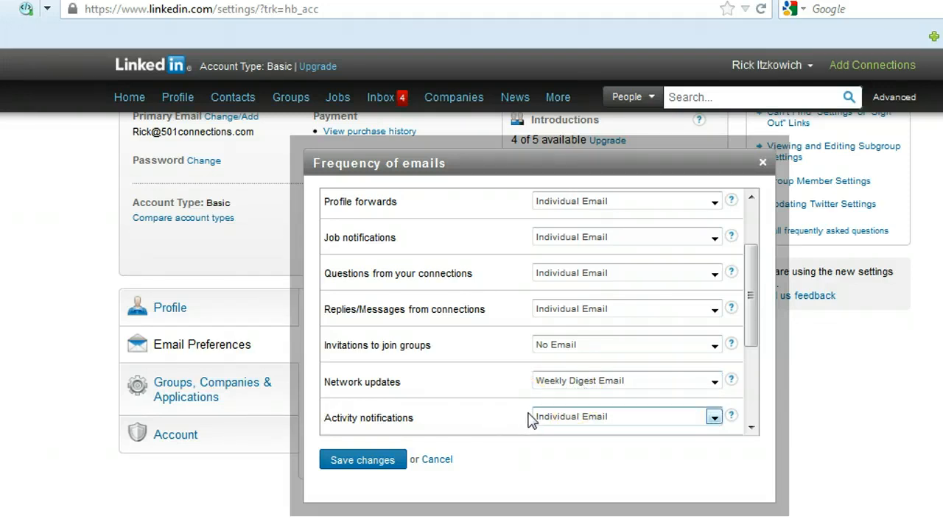
mouse_move(676, 381)
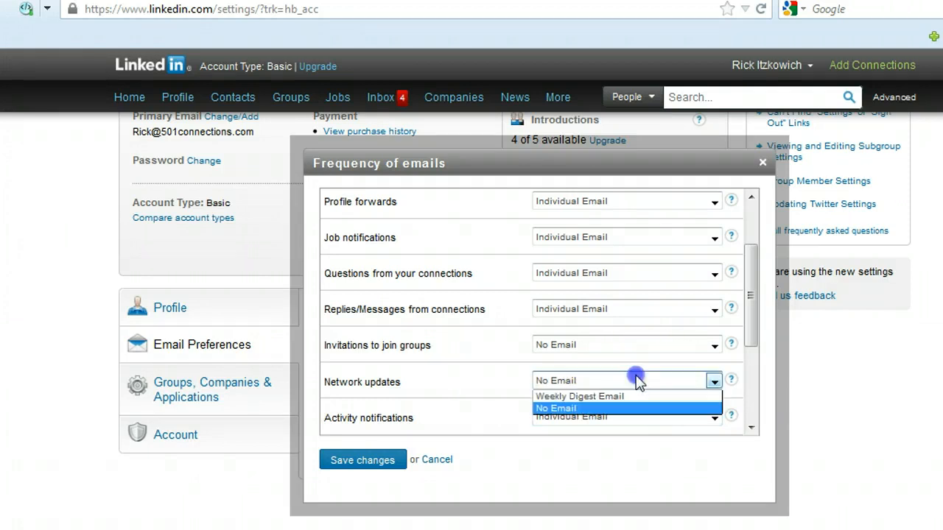
Keep Network updates on Weekly Digest Email and save the frequency changes
left_click(581, 396)
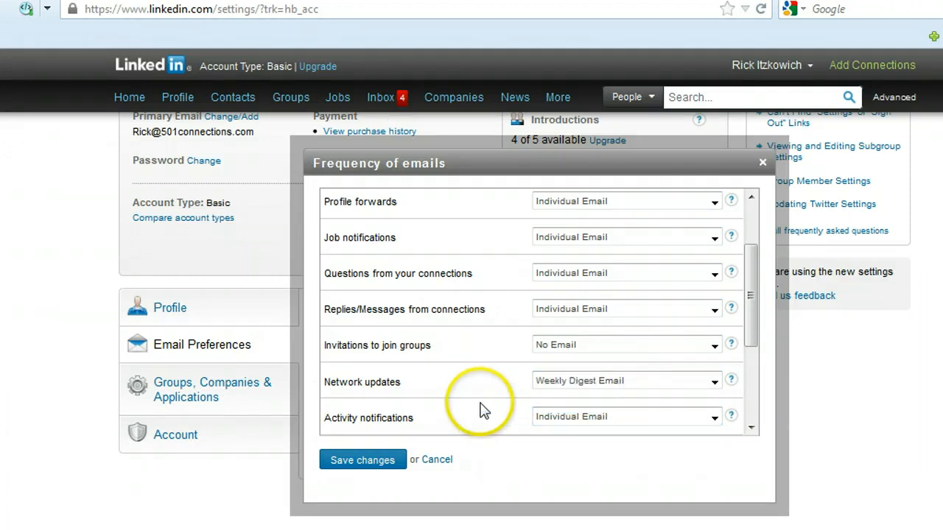
scroll("down", 3)
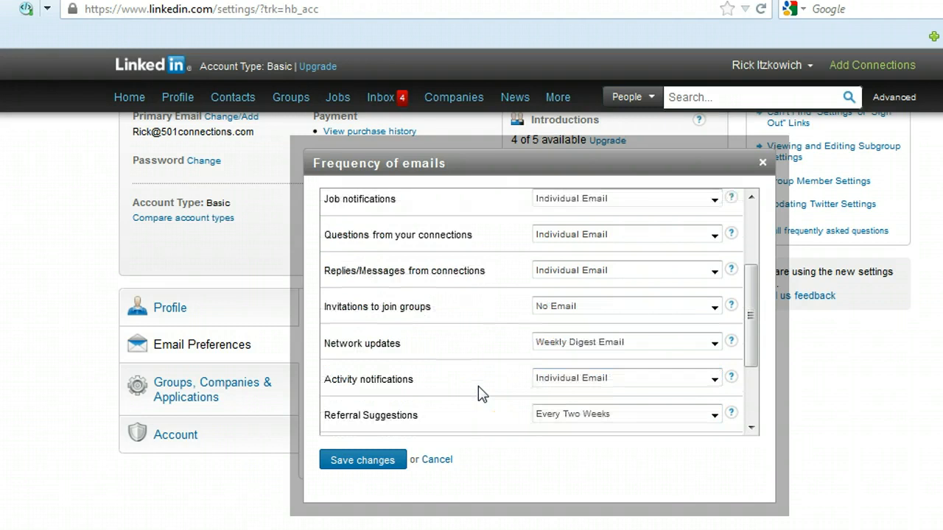
scroll("down", 3)
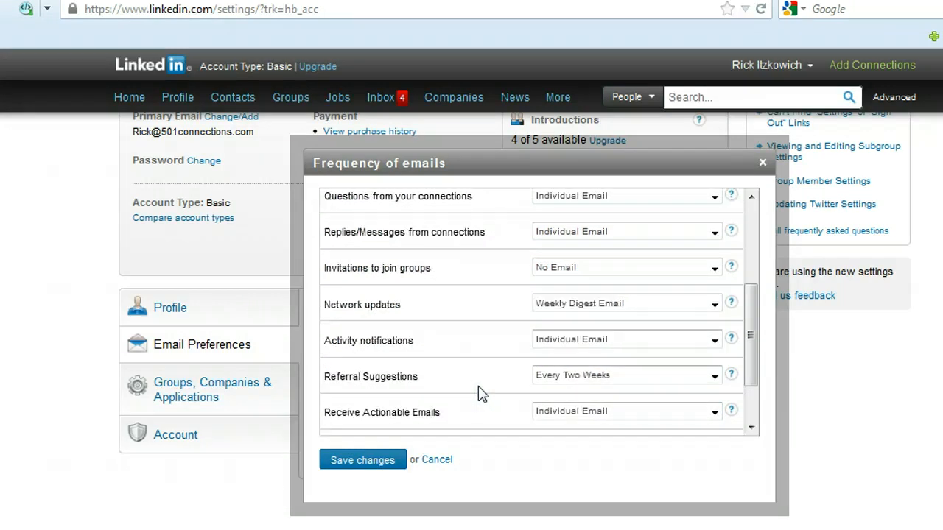
scroll("down", 3)
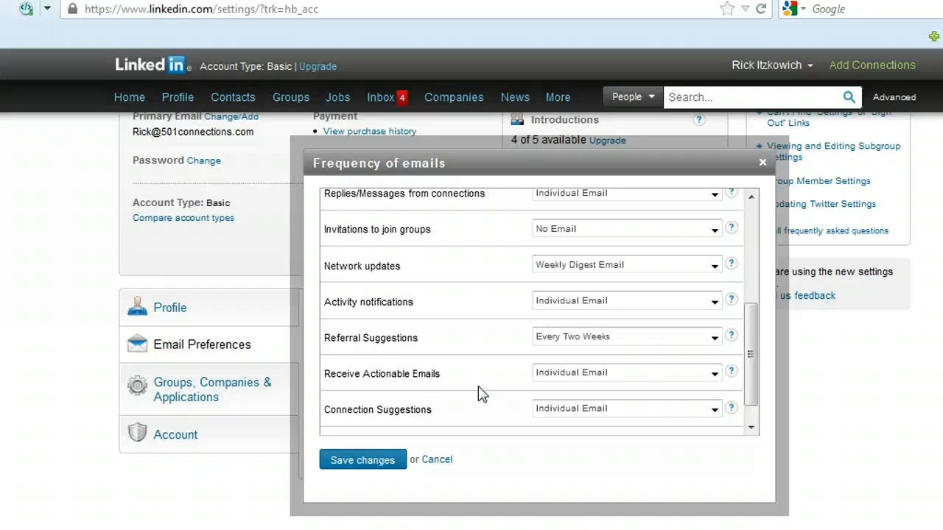
scroll("down", 3)
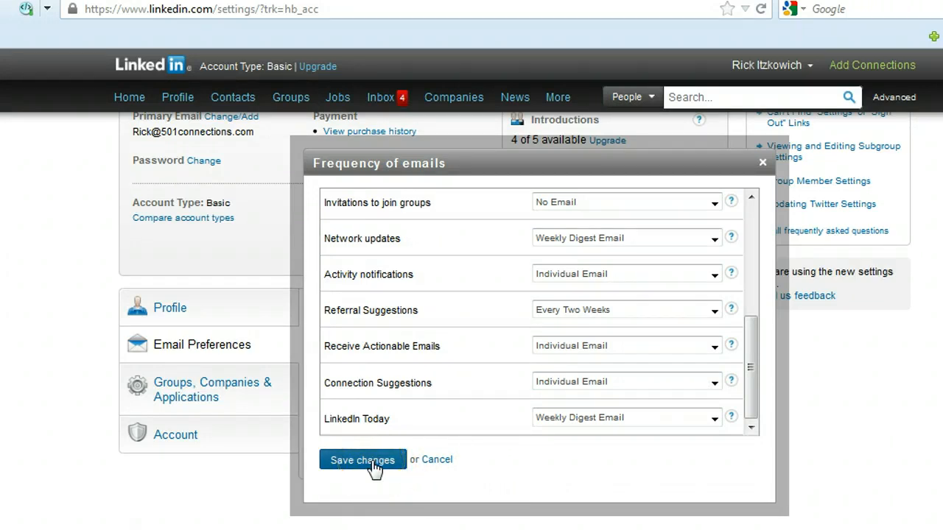
left_click(363, 460)
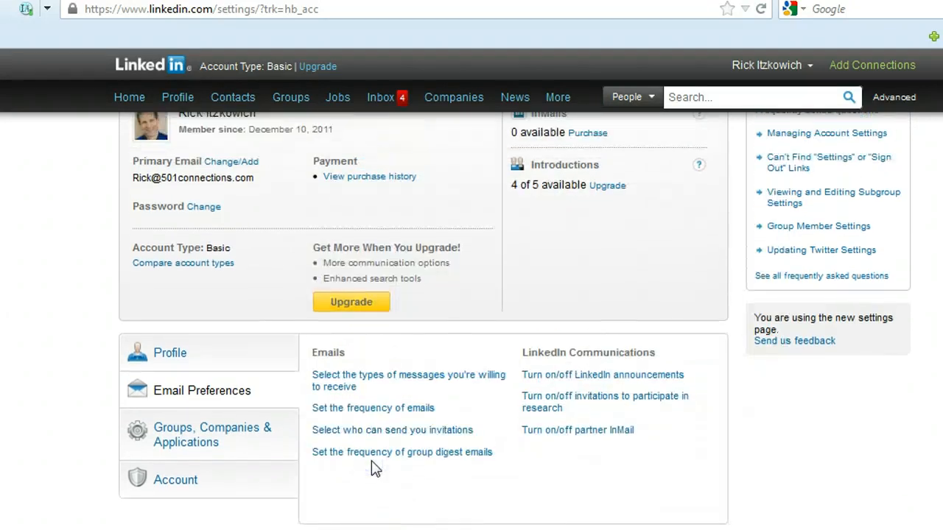